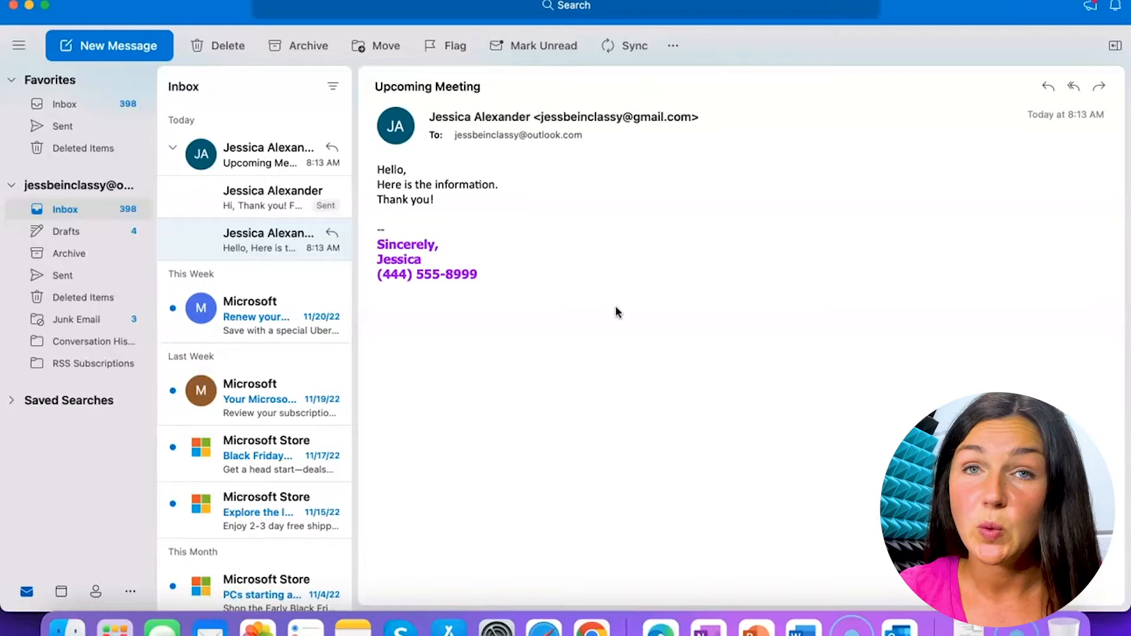
{"action": "mouse_move", "coordinate": [720, 370]}
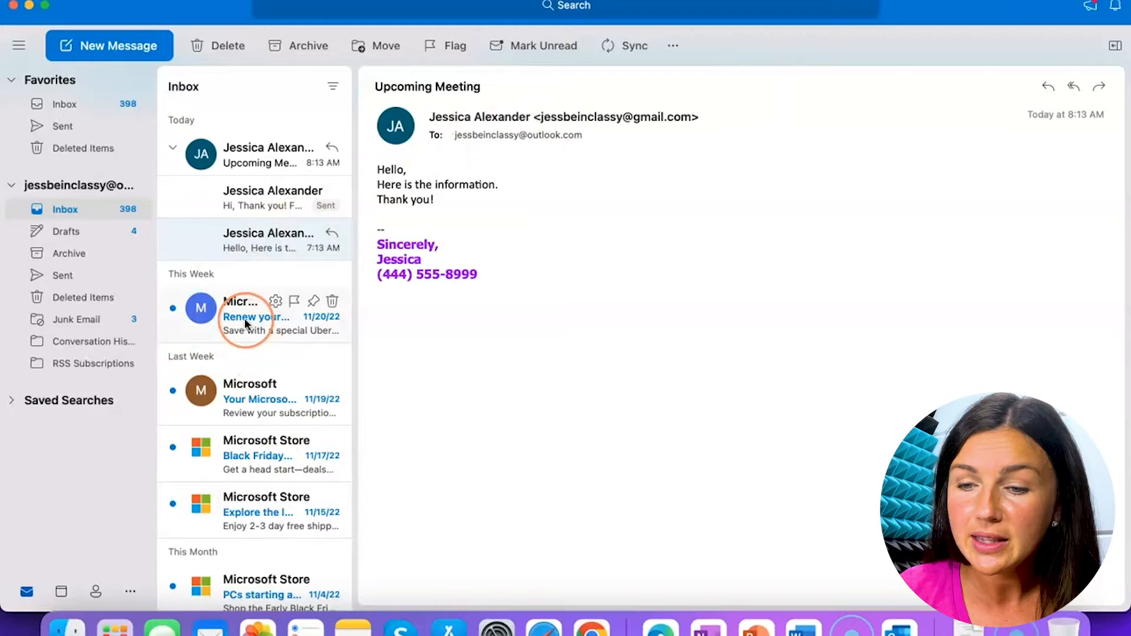
Open the Microsoft 'Renew your subscription' email from the inbox.
{"action": "left_click", "coordinate": [252, 317]}
{"action": "type", "text": "jess"}
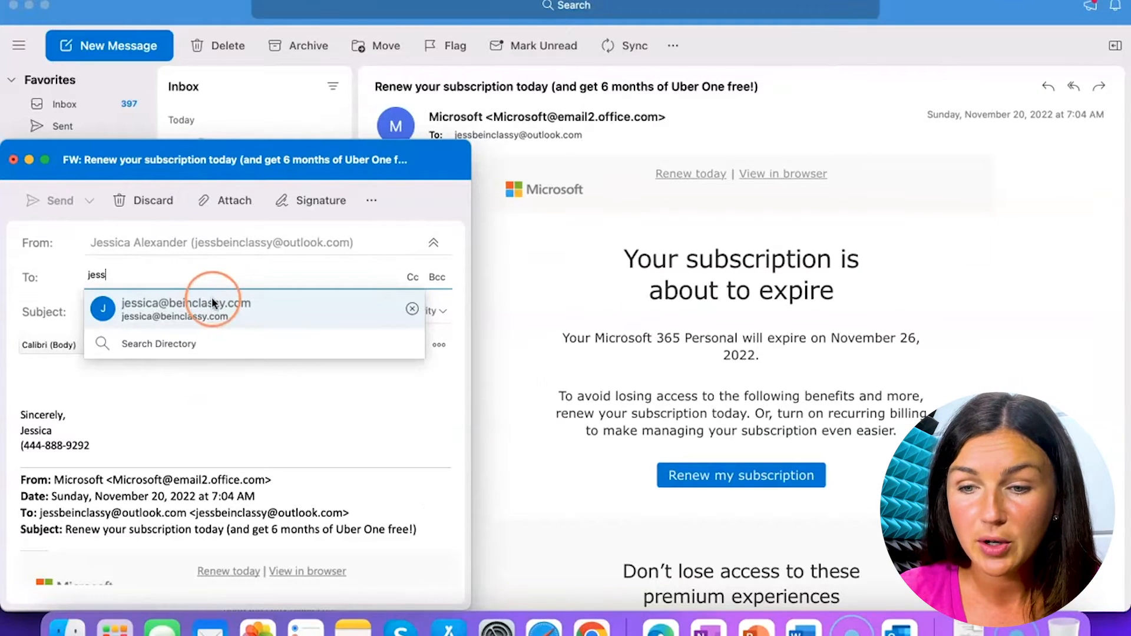
Address the forward to the suggested contact, add "Here is the information.", and send it.
{"action": "left_click", "coordinate": [184, 310]}
{"action": "type", "text": "Here is the information."}
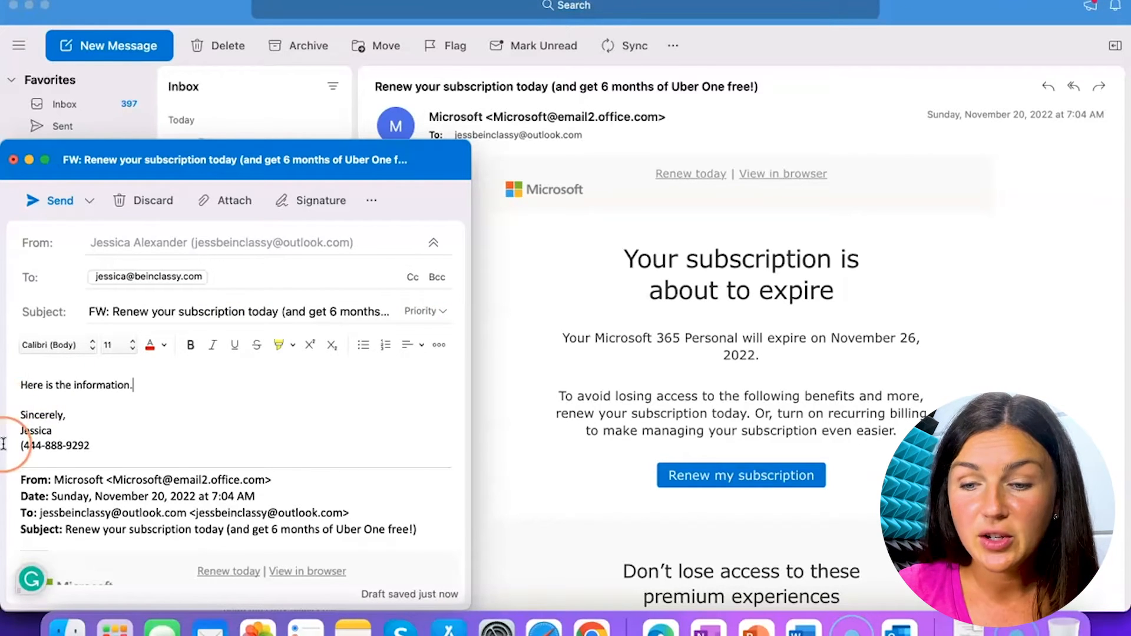
{"action": "scroll", "scroll_direction": "down", "scroll_amount": 3}
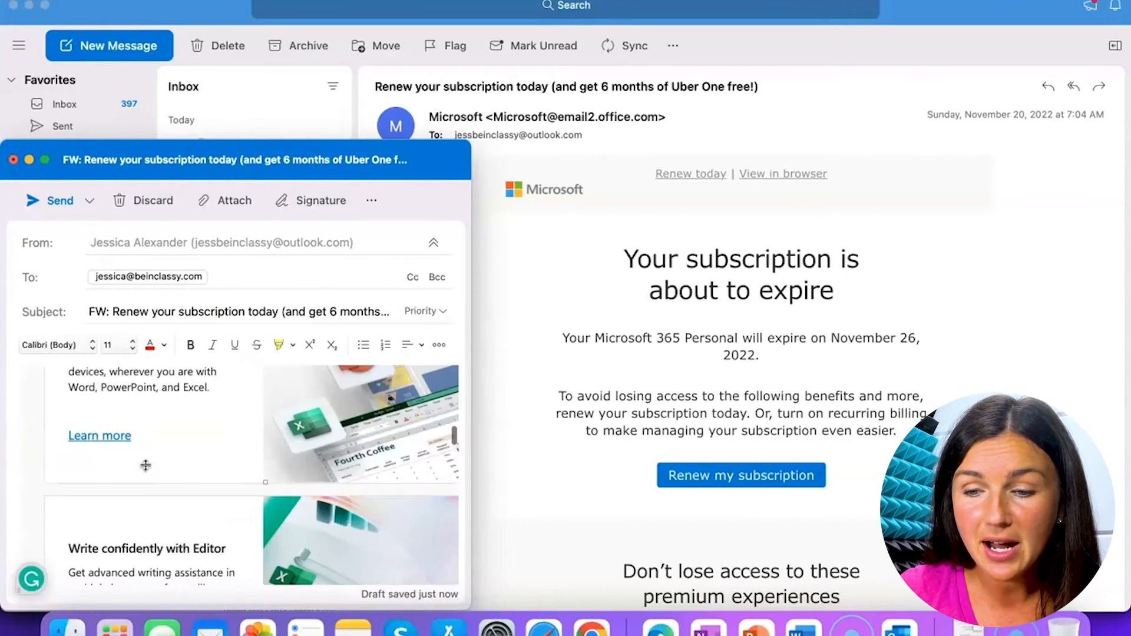
{"action": "scroll", "scroll_direction": "down", "scroll_amount": 3}
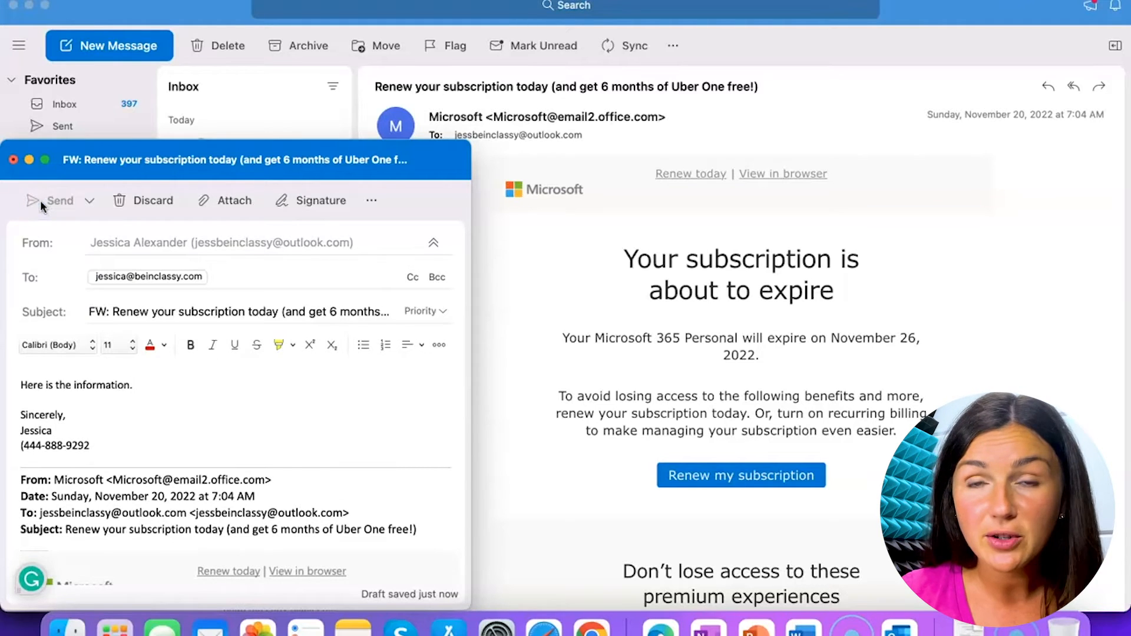
{"action": "left_click", "coordinate": [51, 201]}
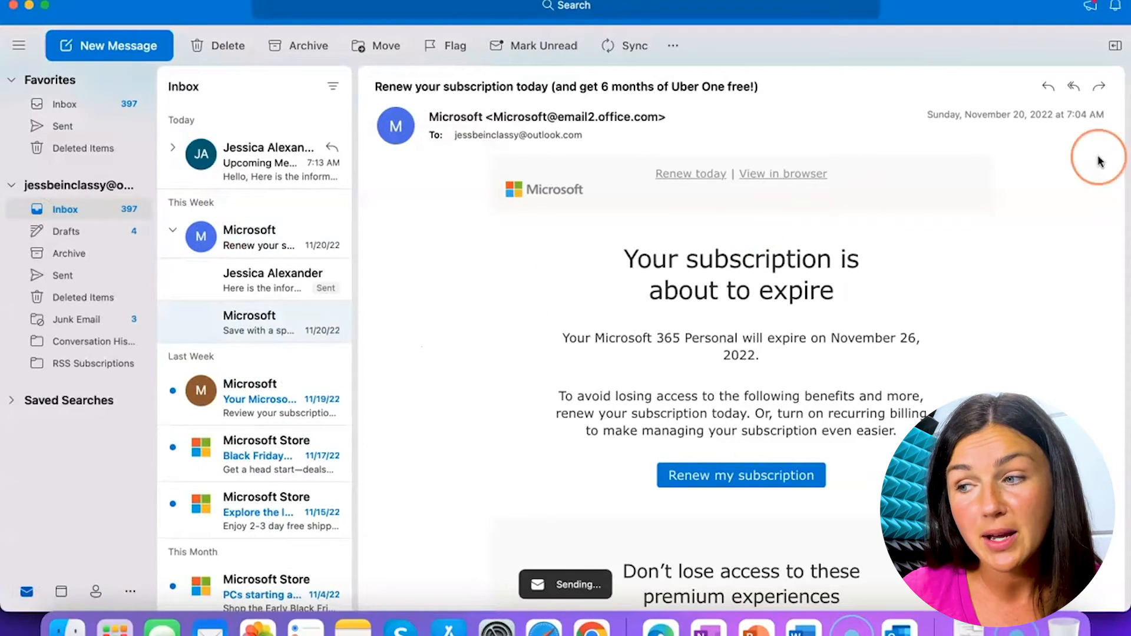